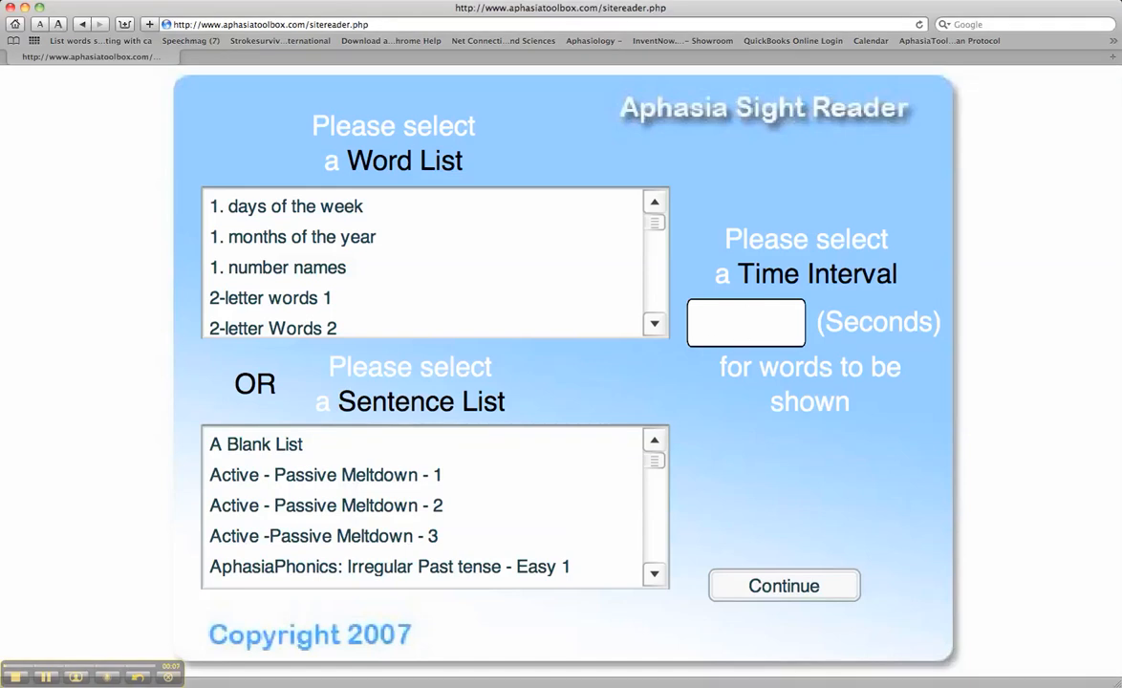
Start a drill with a 3-second interval and the '2-letter words 1' list, reaching the word 'it'.
left_click(746, 322)
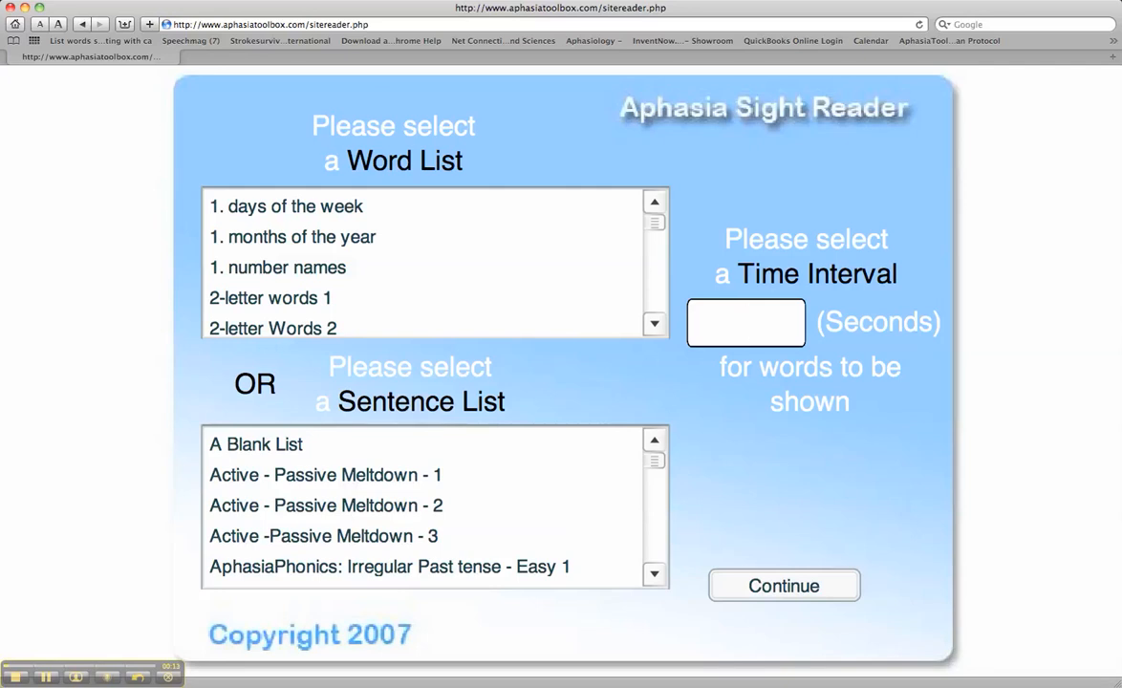
left_click(745, 322)
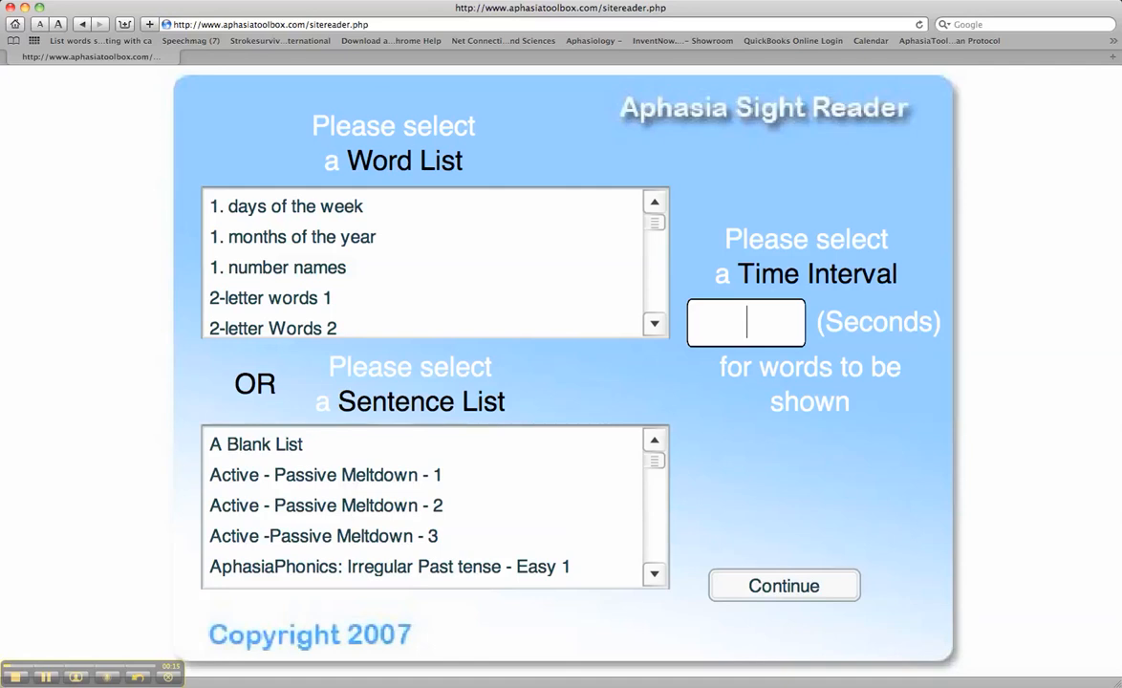
type("3")
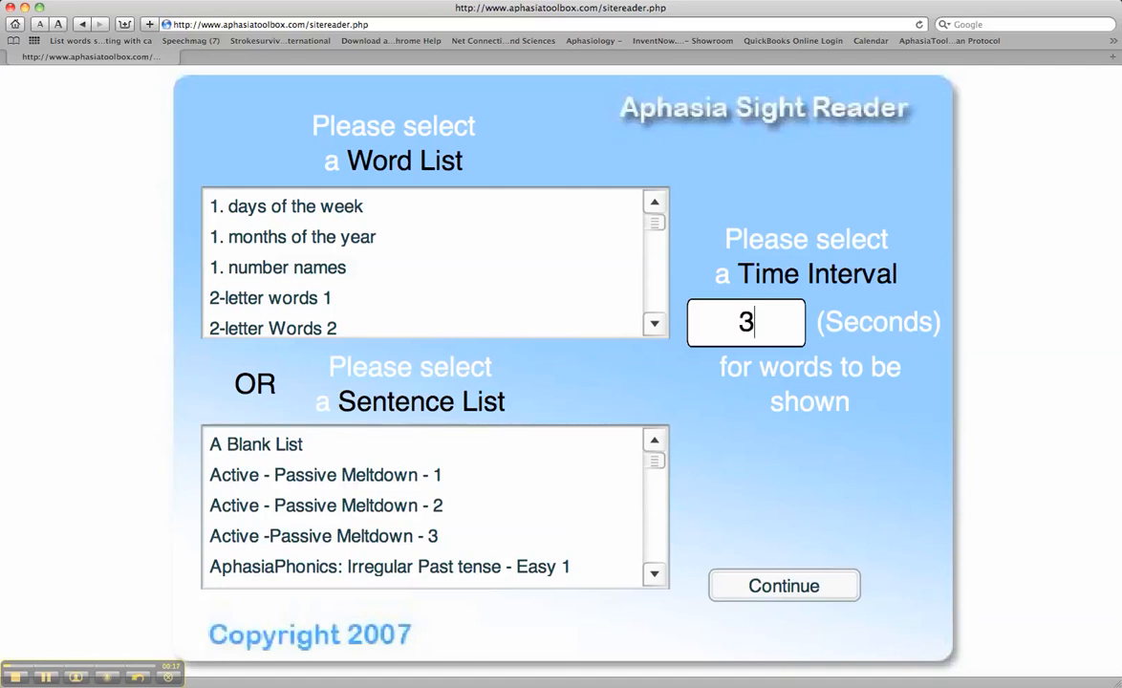
left_click(277, 268)
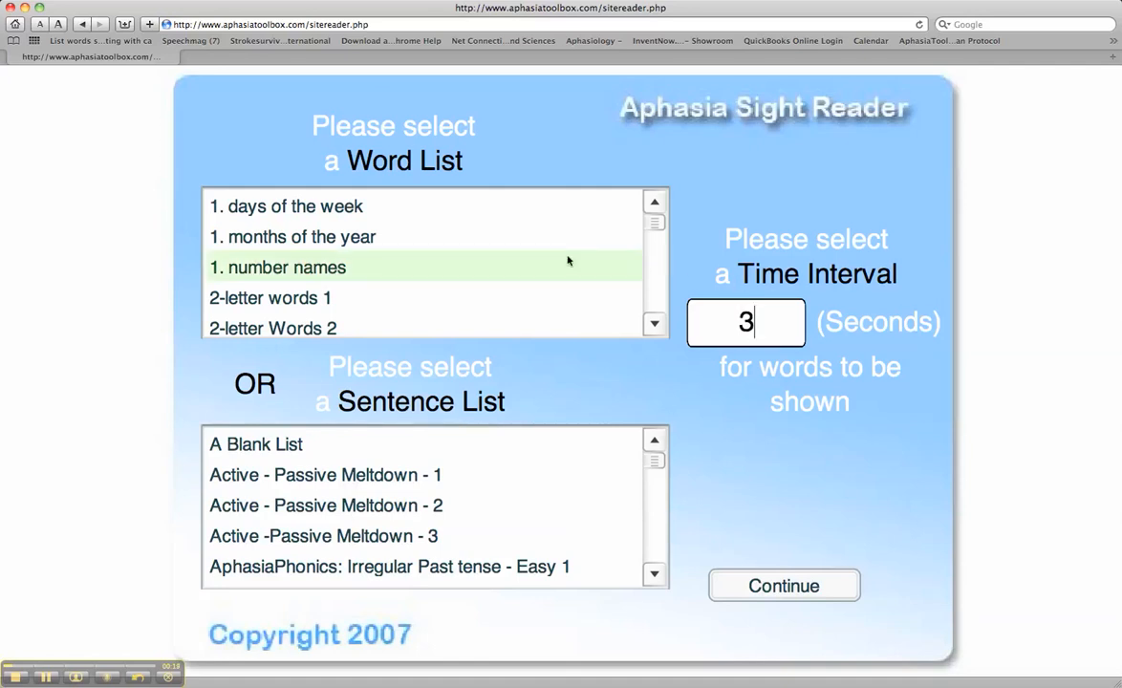
left_click(271, 298)
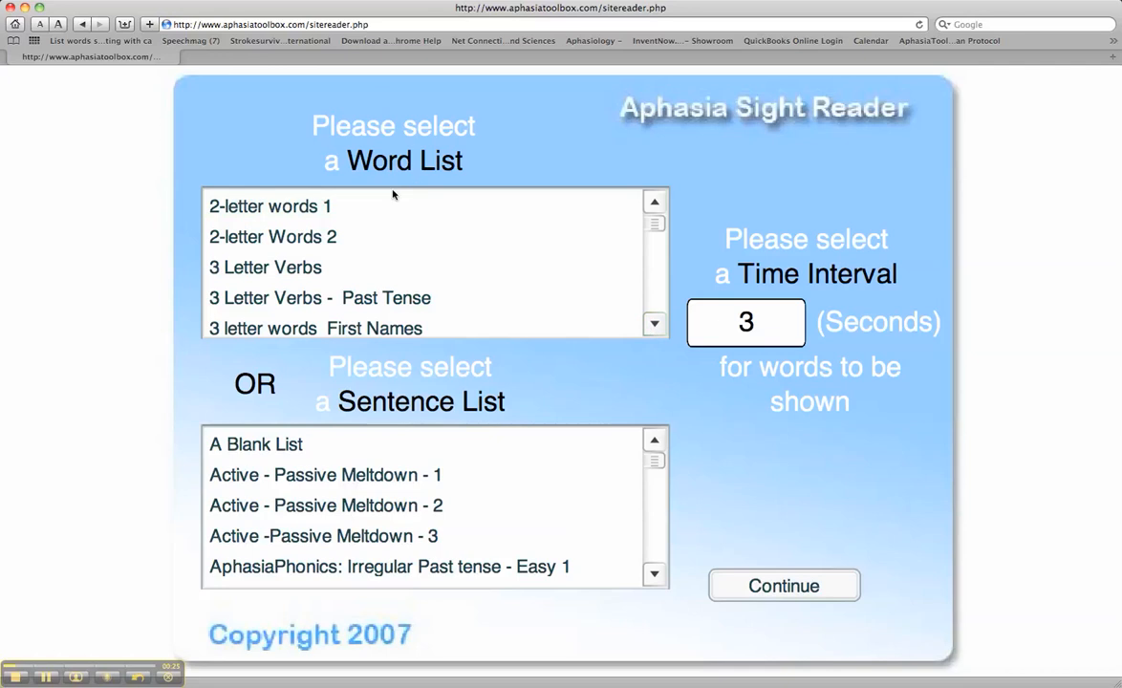
left_click(269, 206)
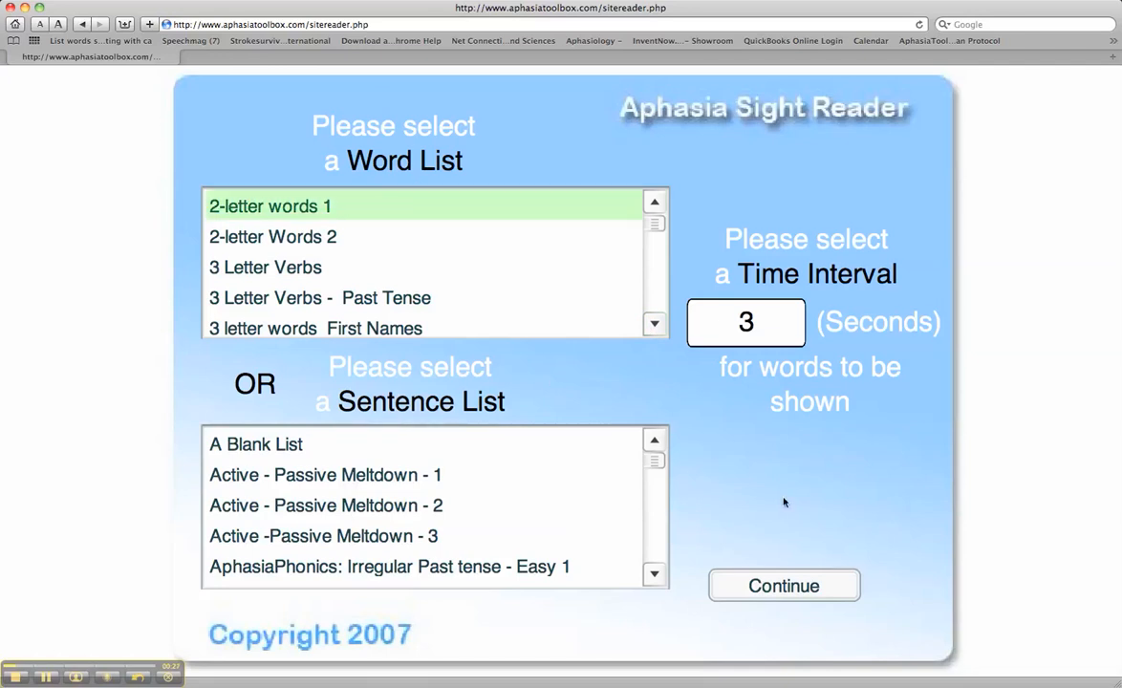
left_click(784, 584)
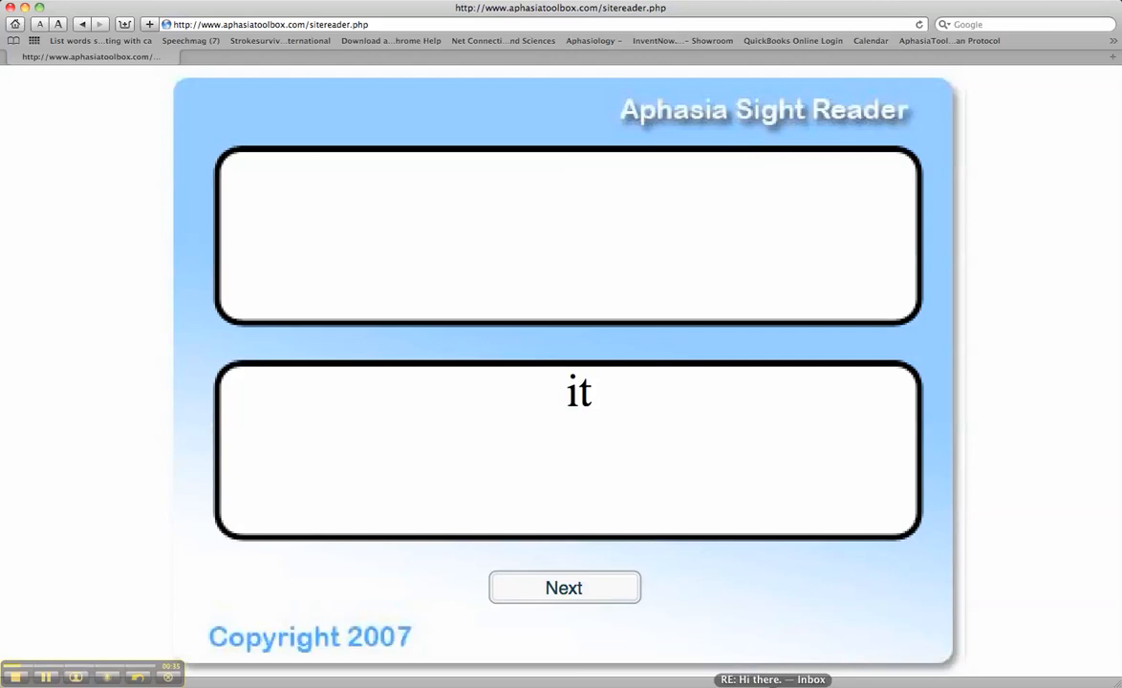
Answer 'be' and advance through the remaining words to a final score of 3 out of 15, 20%.
left_click(563, 589)
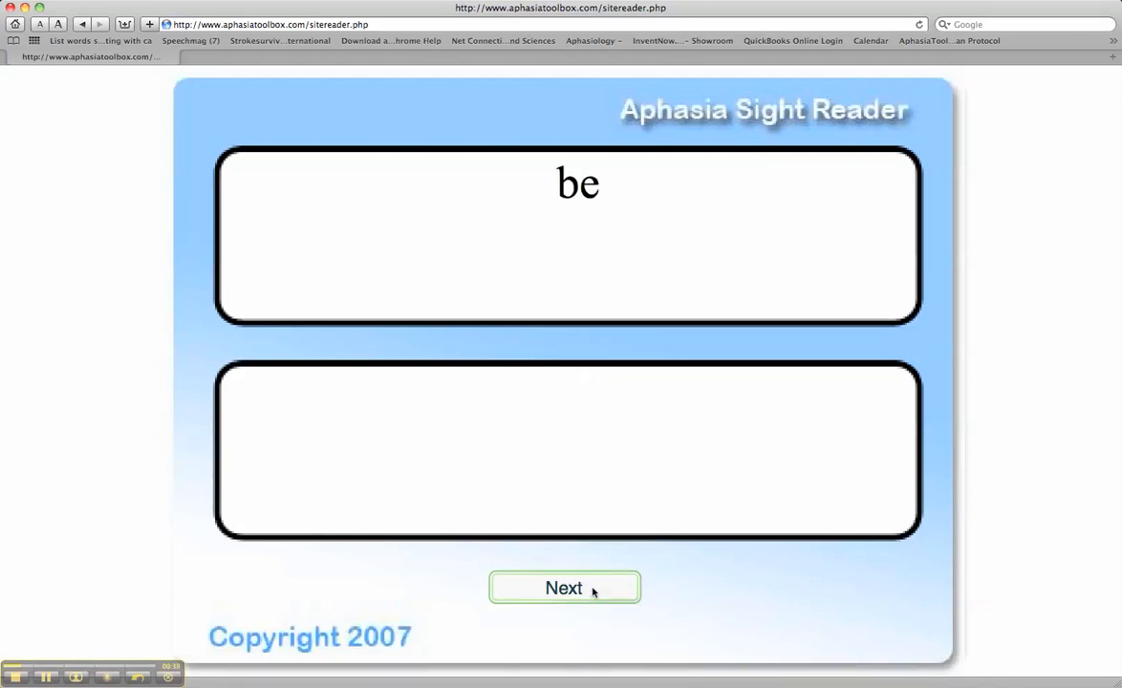
left_click(566, 589)
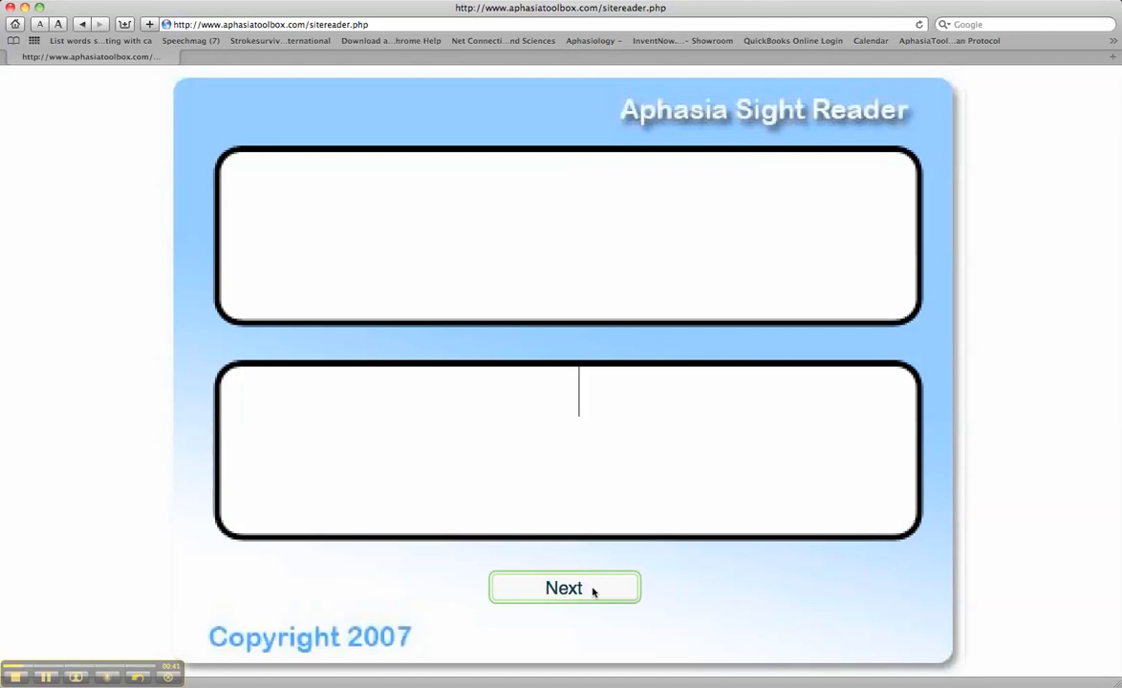
type("be")
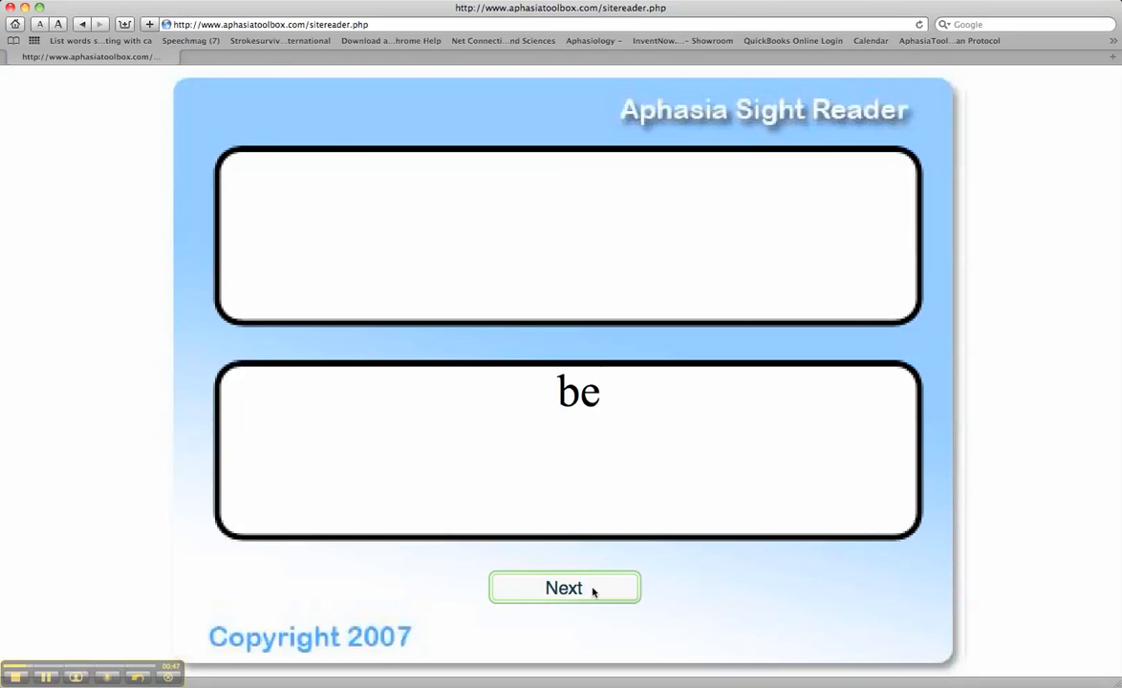
left_click(564, 587)
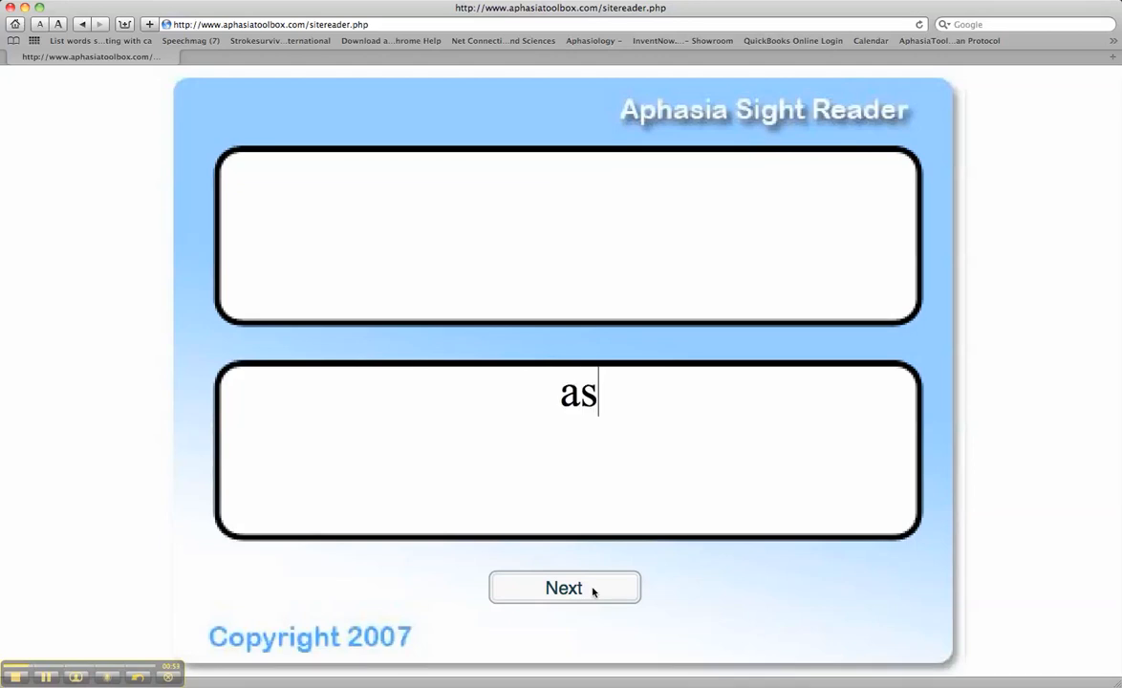
left_click(564, 589)
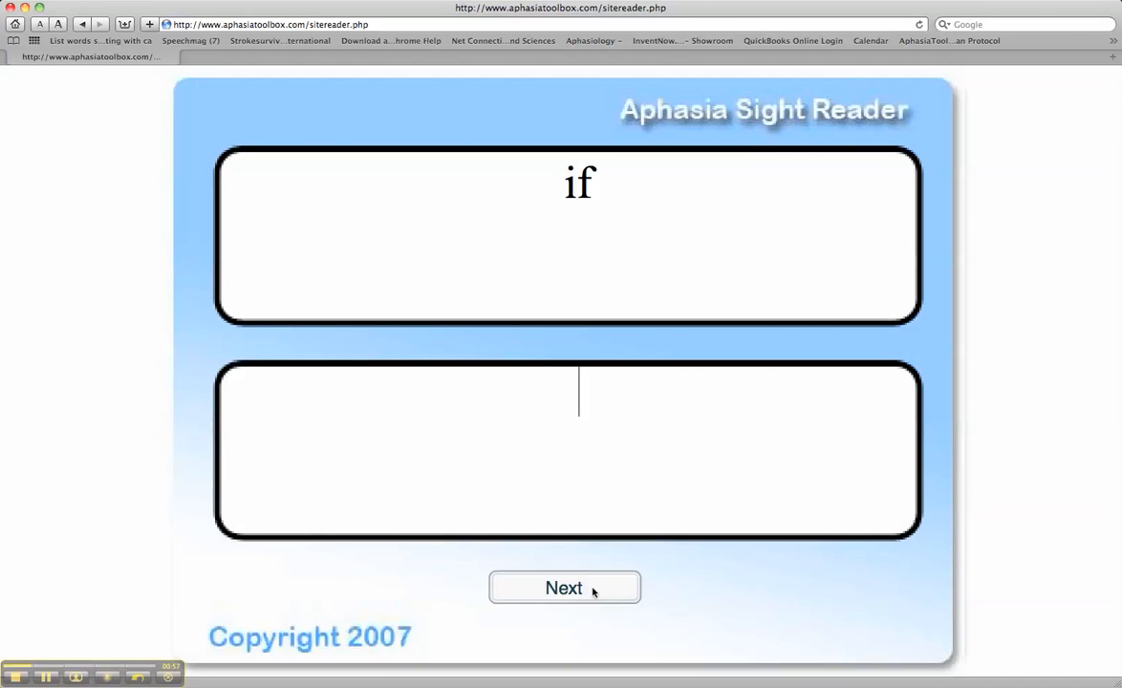
left_click(564, 589)
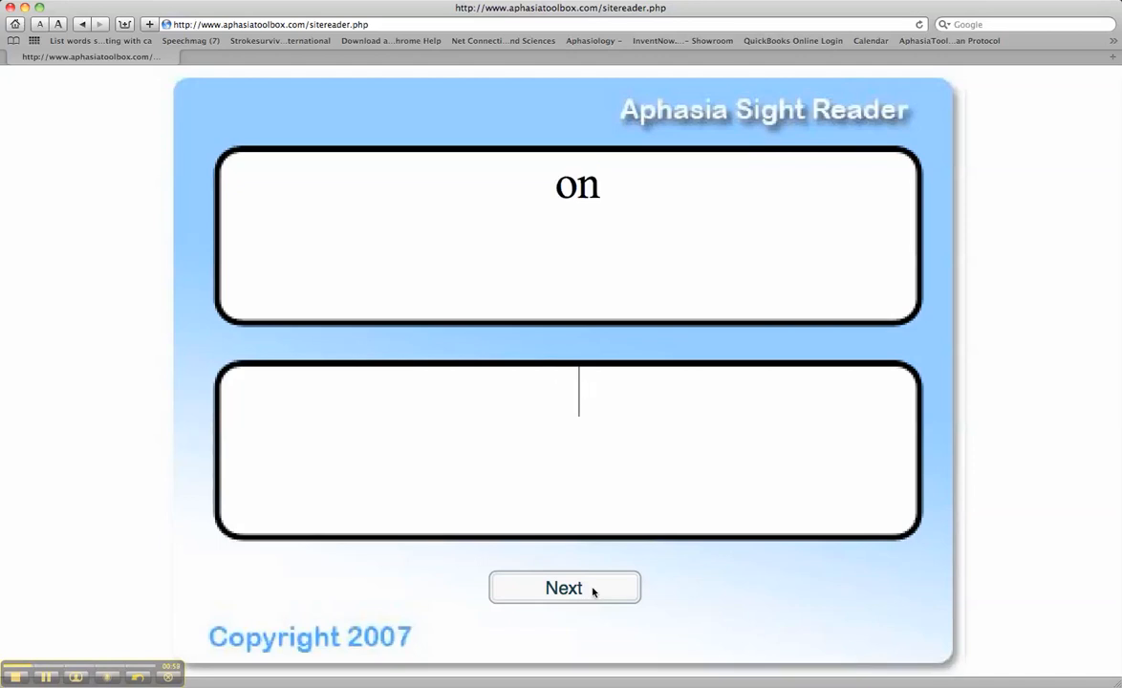
left_click(566, 587)
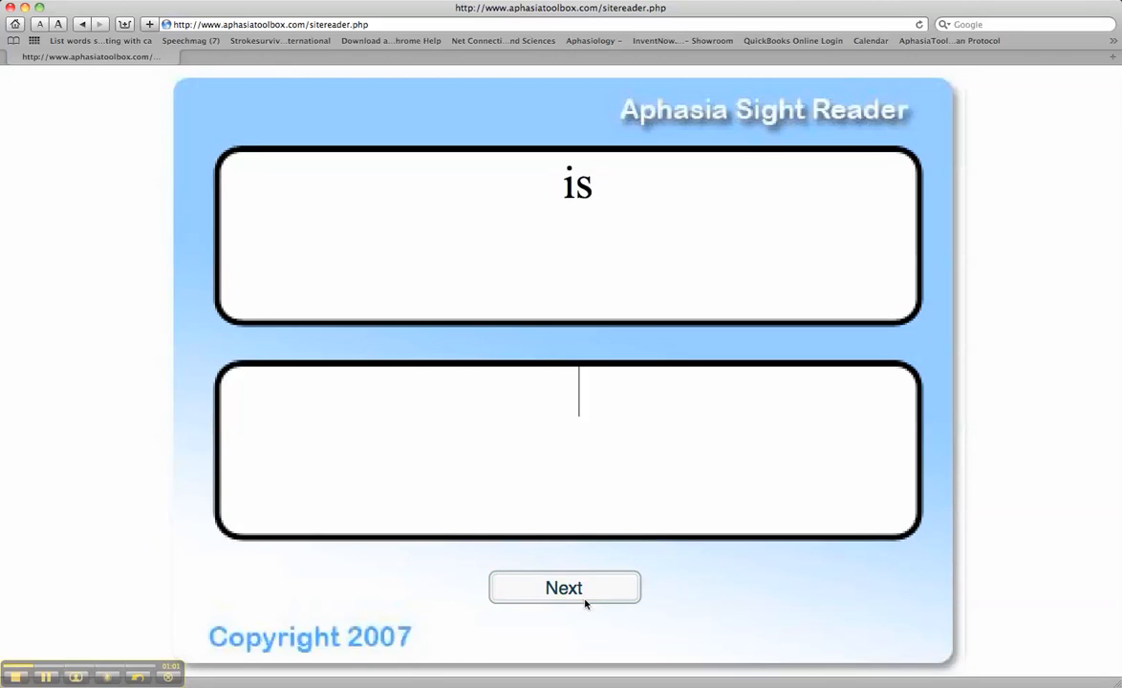
left_click(564, 587)
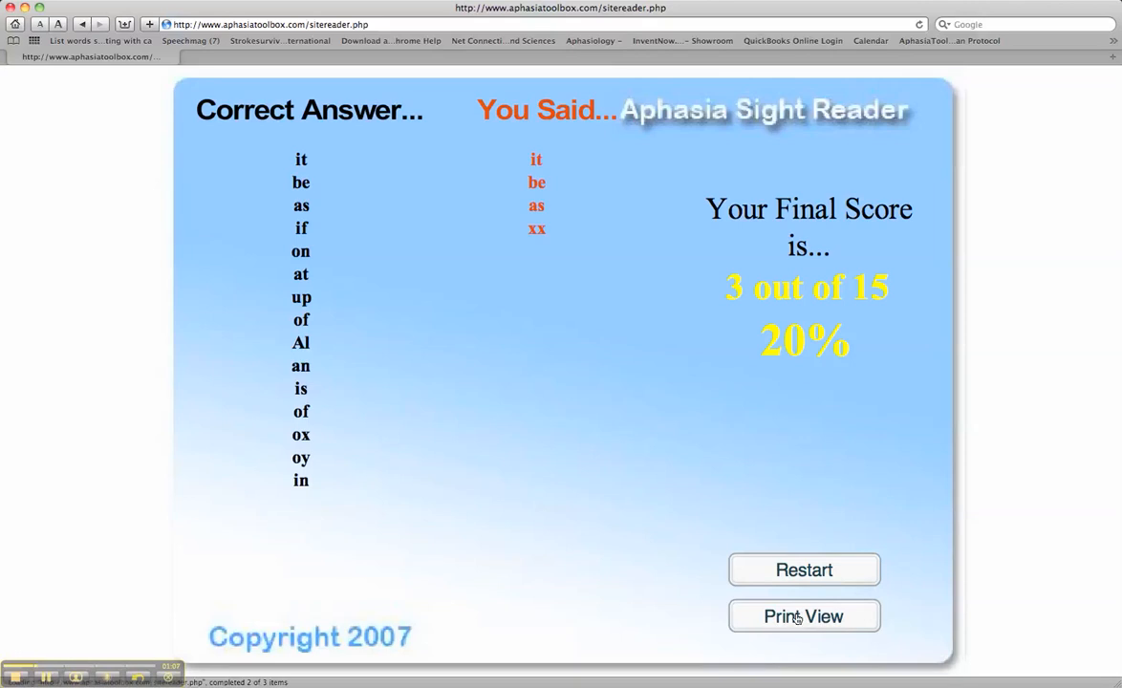
Show the printable results page dated 09/14/2010 and start mailing its contents.
left_click(803, 616)
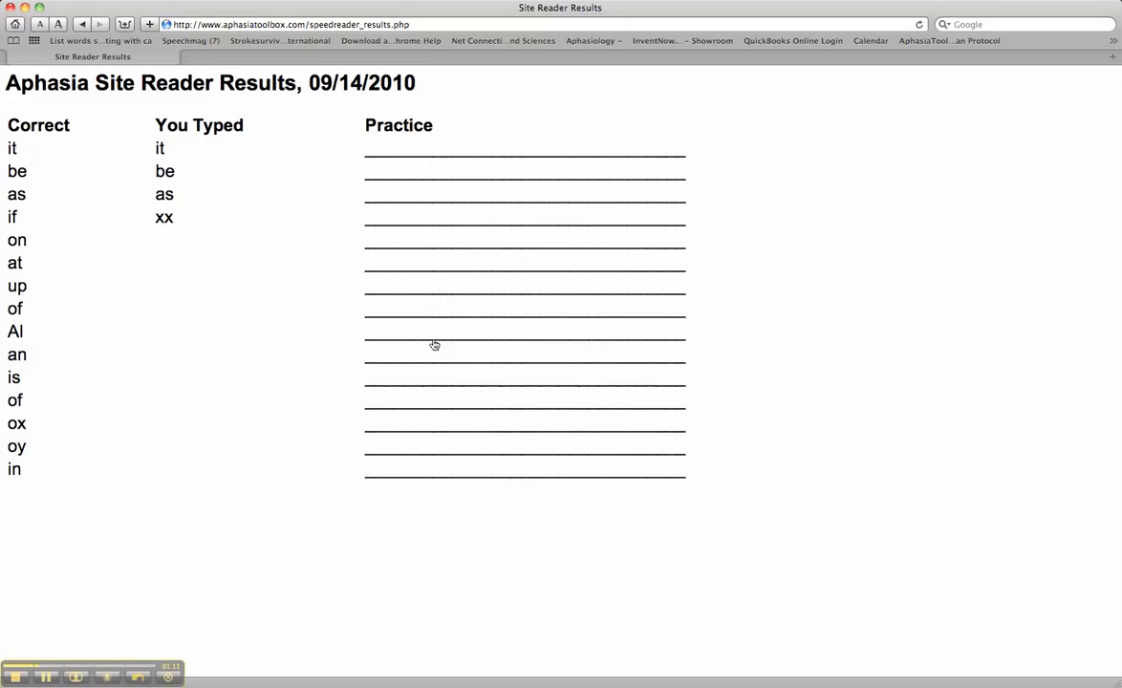
mouse_move(264, 145)
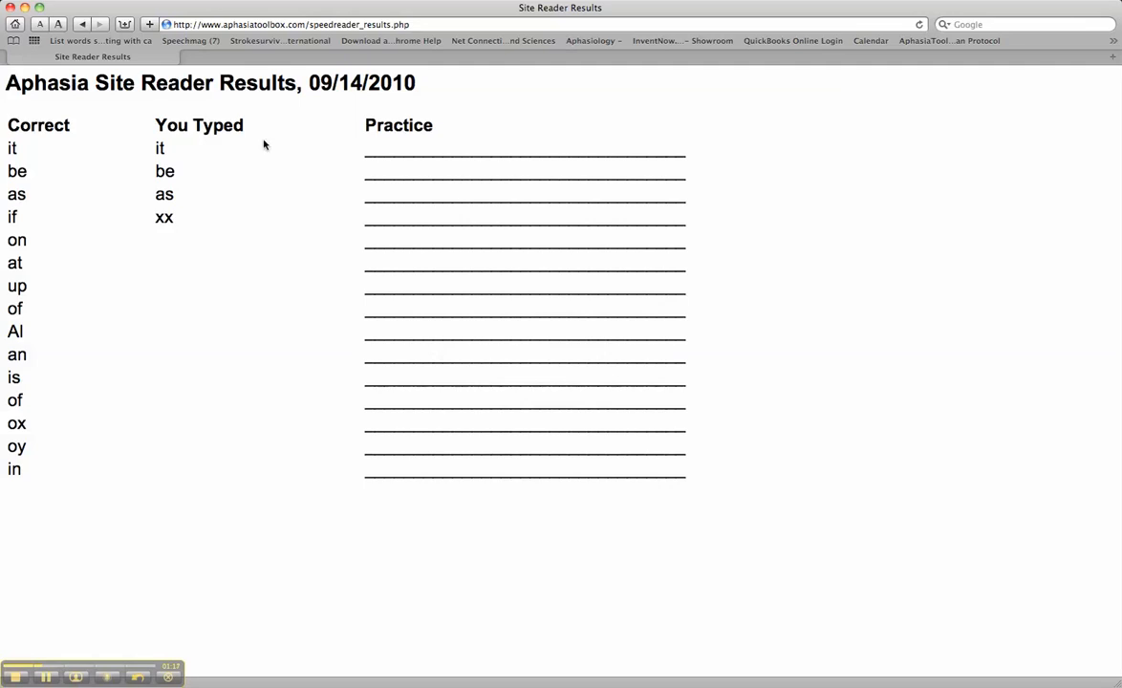
left_click(73, 23)
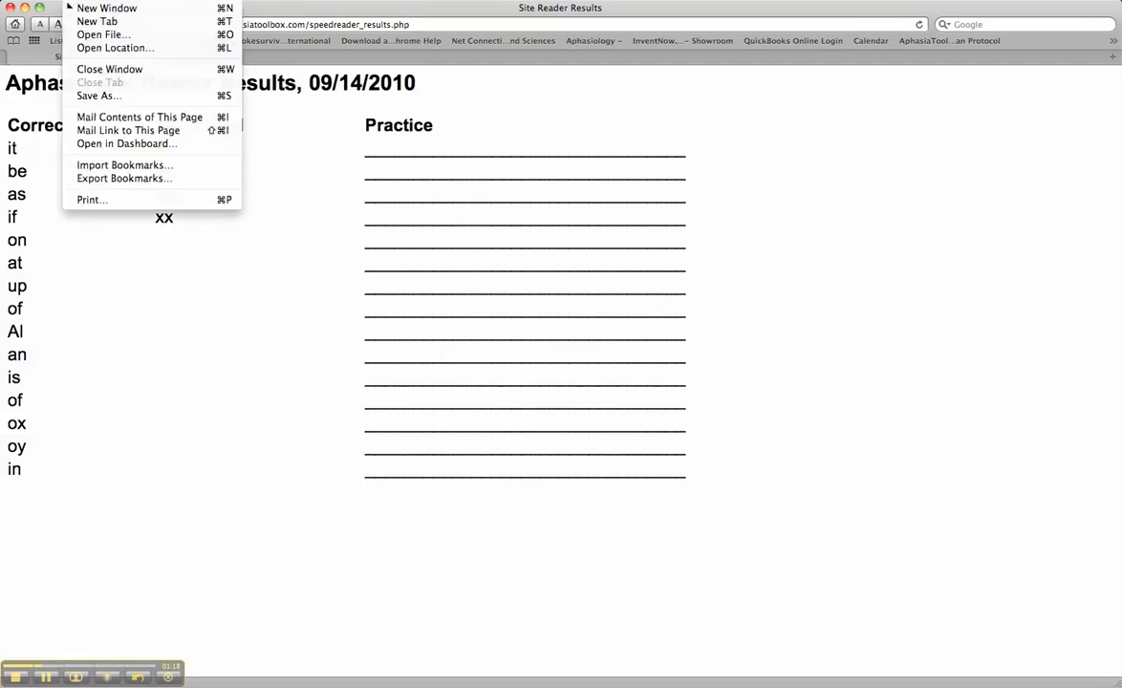
left_click(128, 130)
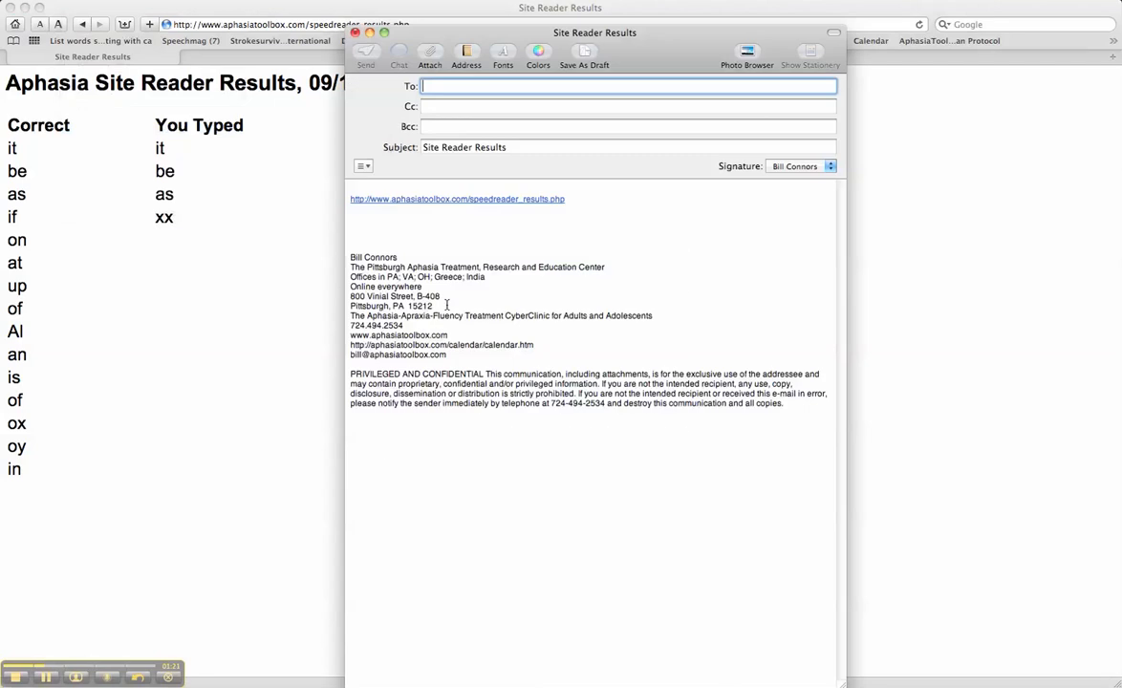
Address the results email to the suggested recipient and return to the Sight Reader start page.
type("b")
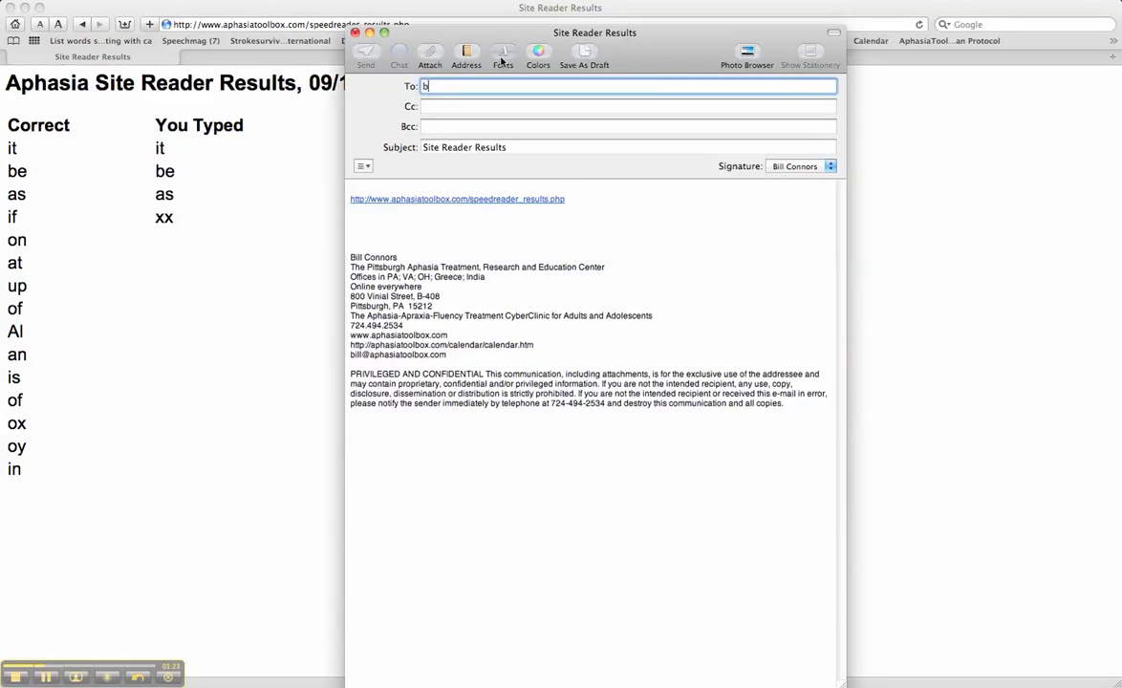
type("b")
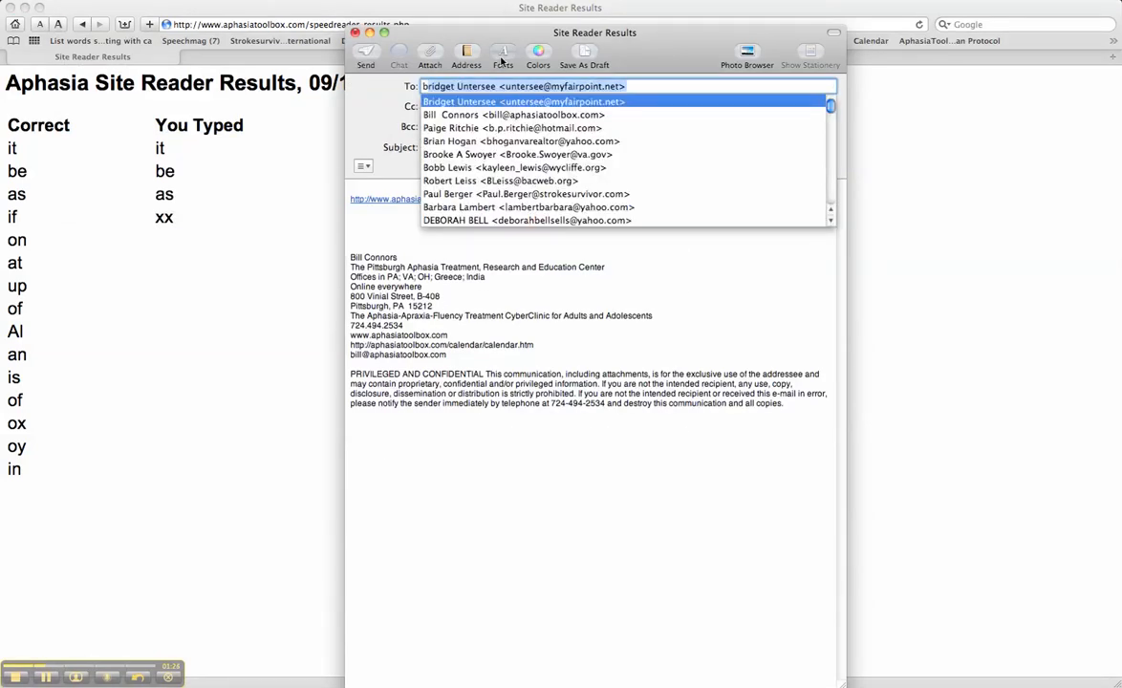
left_click(466, 115)
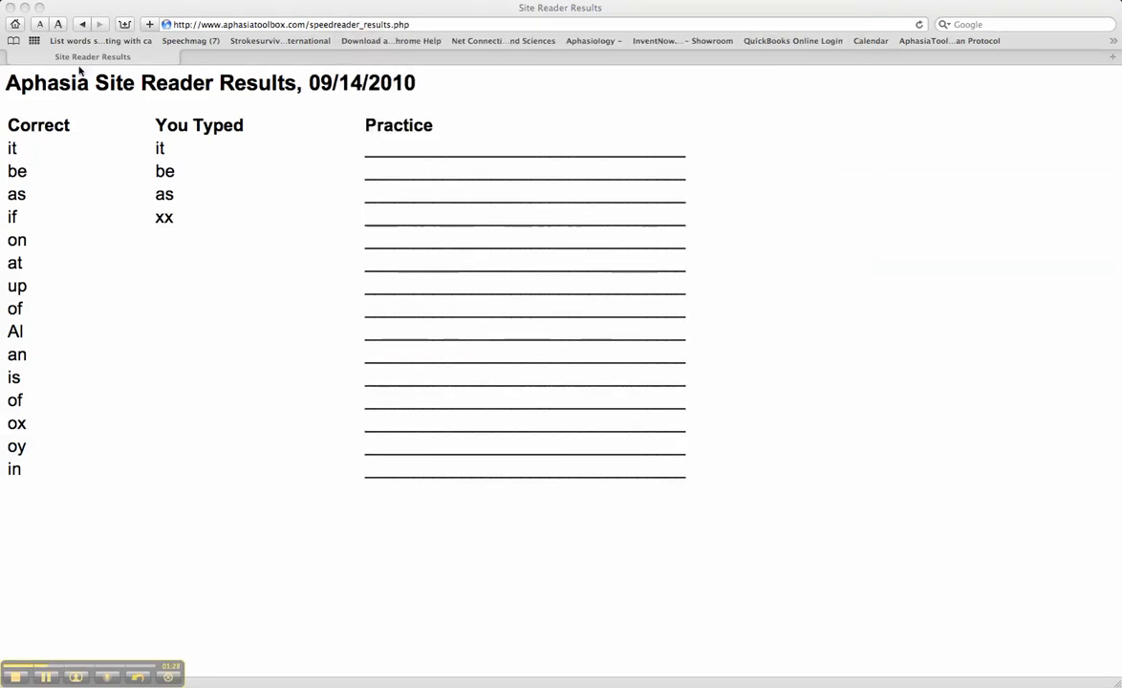
left_click(84, 23)
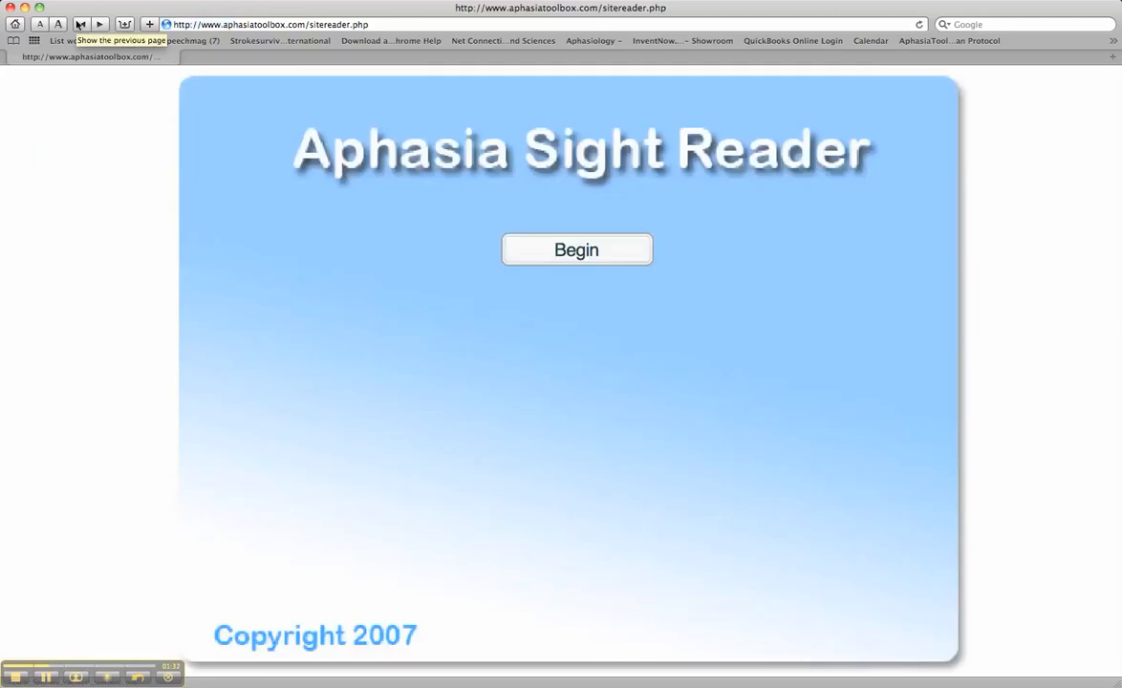
Begin a new drill with the 'Compound Words - Difficult 1' list, reaching the word 'saddlesoap'.
left_click(577, 249)
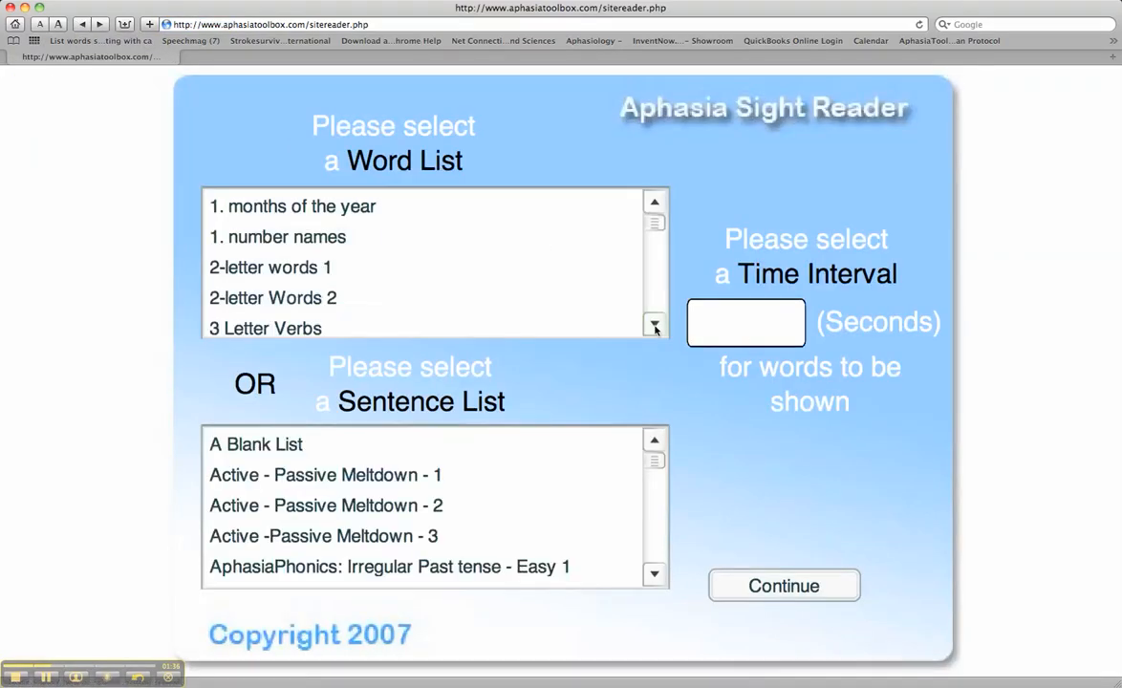
left_click(654, 329)
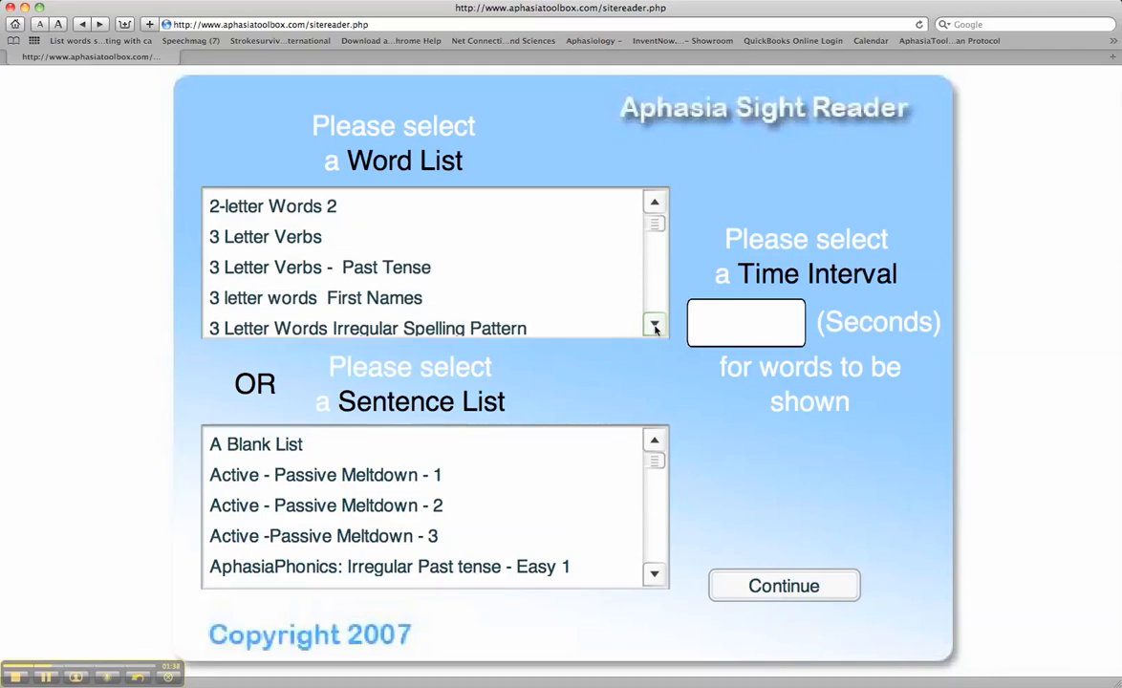
left_click(653, 325)
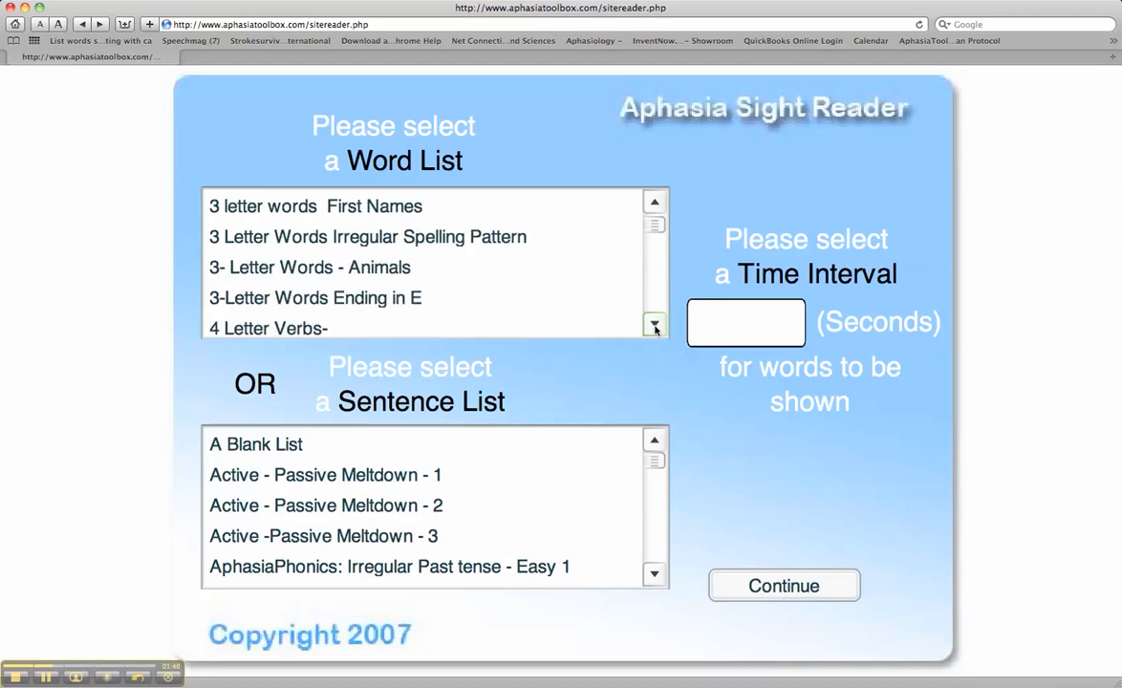
left_click(654, 325)
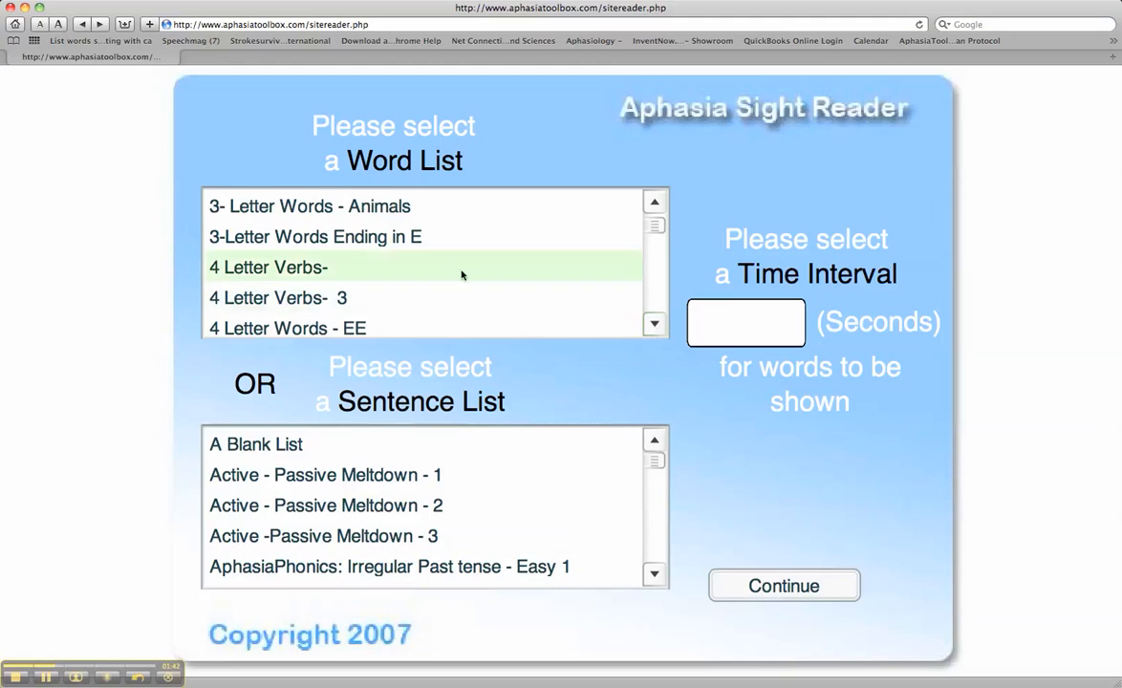
left_click(314, 237)
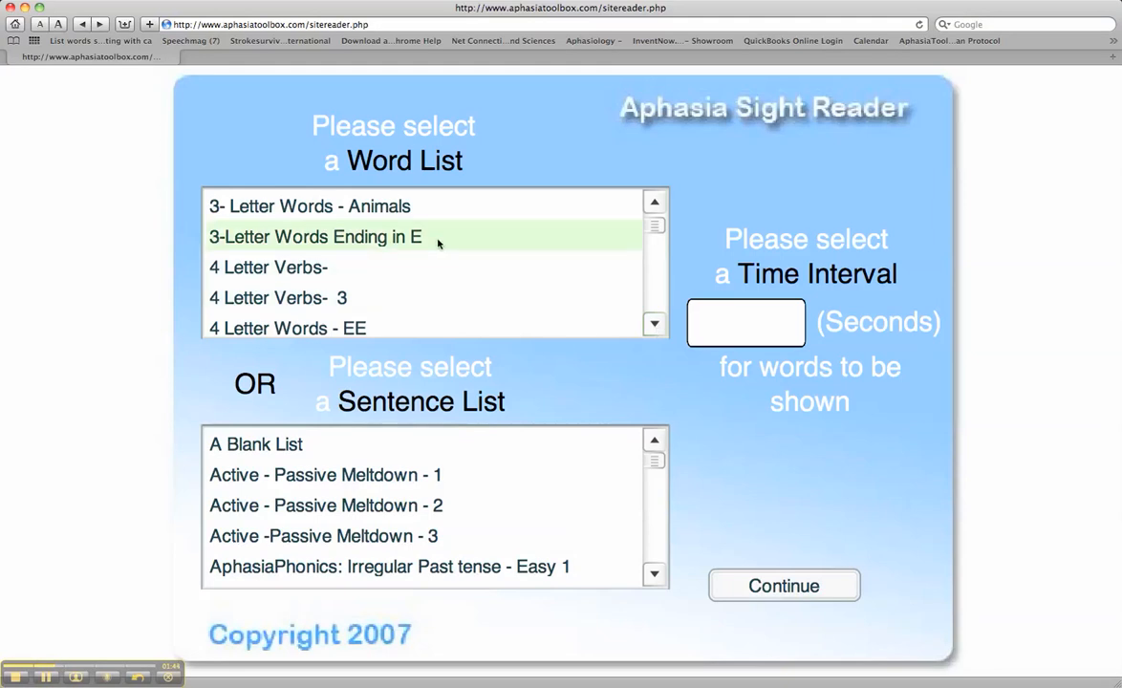
mouse_move(447, 241)
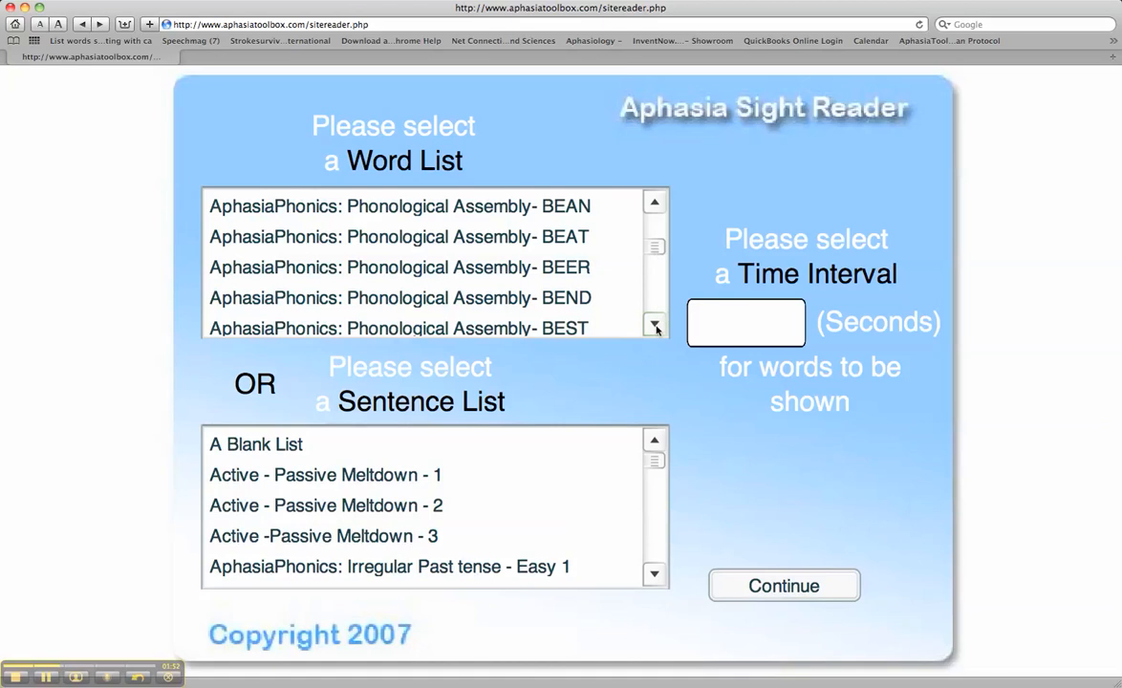
left_click(654, 329)
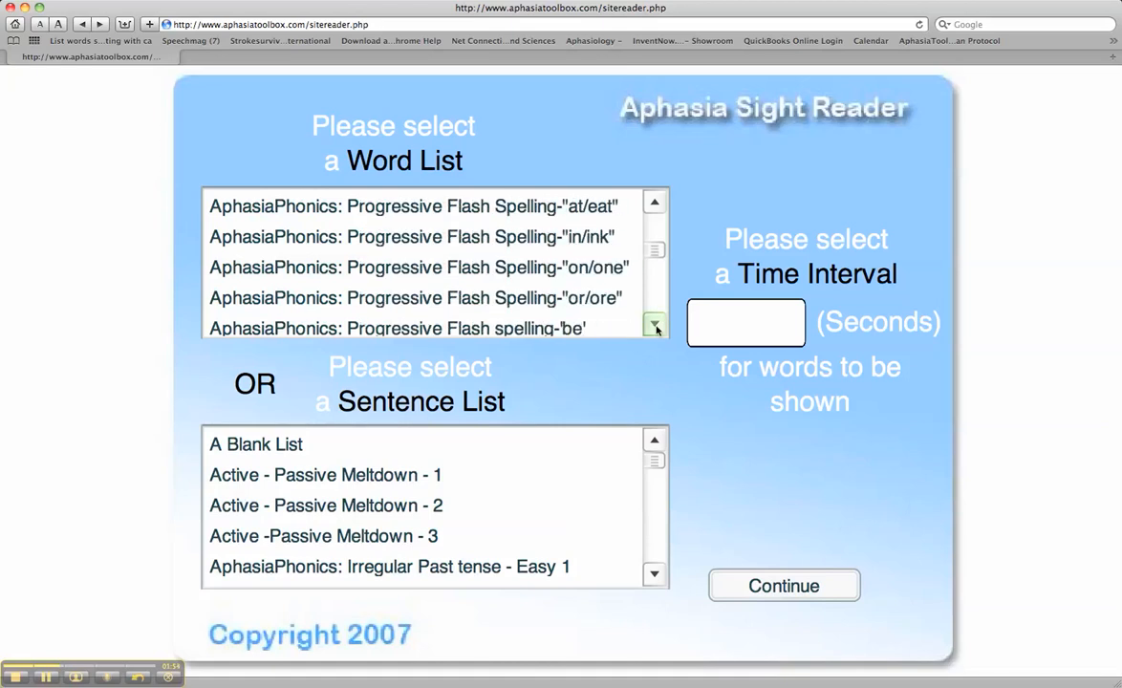
left_click(654, 329)
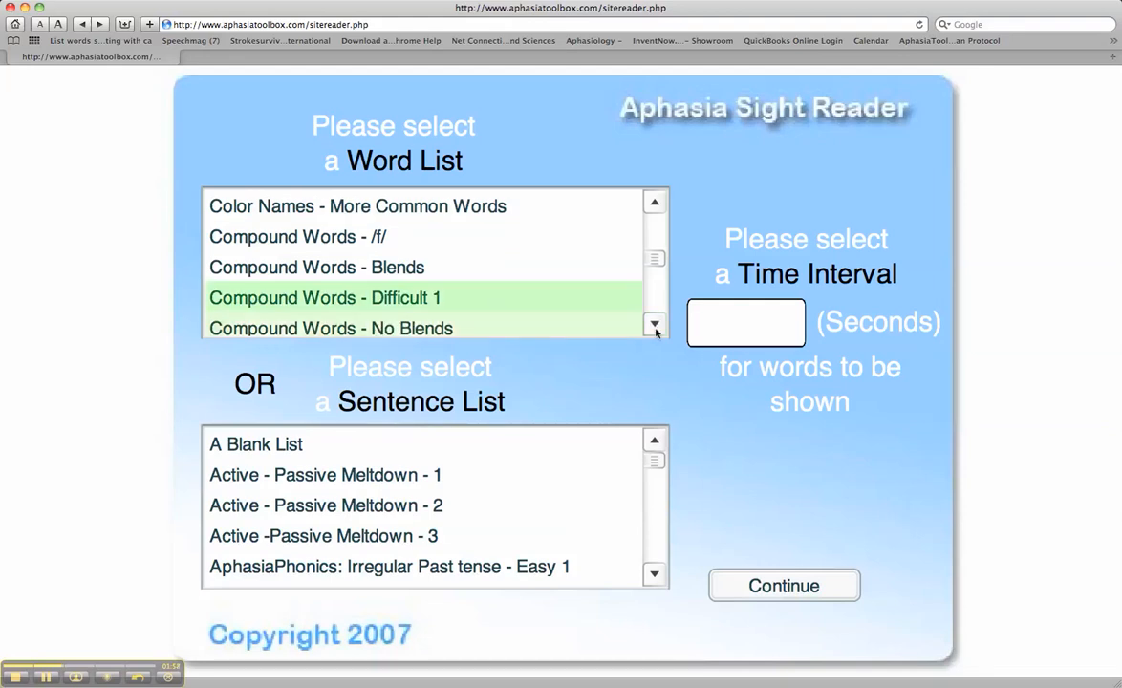
left_click(745, 321)
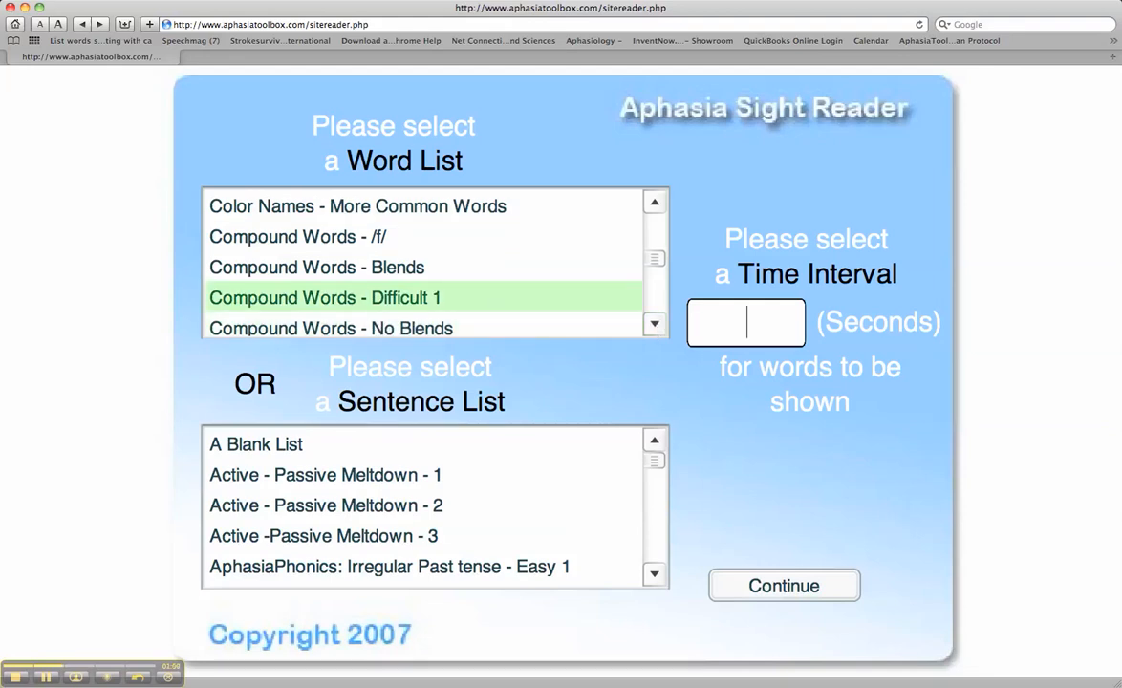
left_click(784, 585)
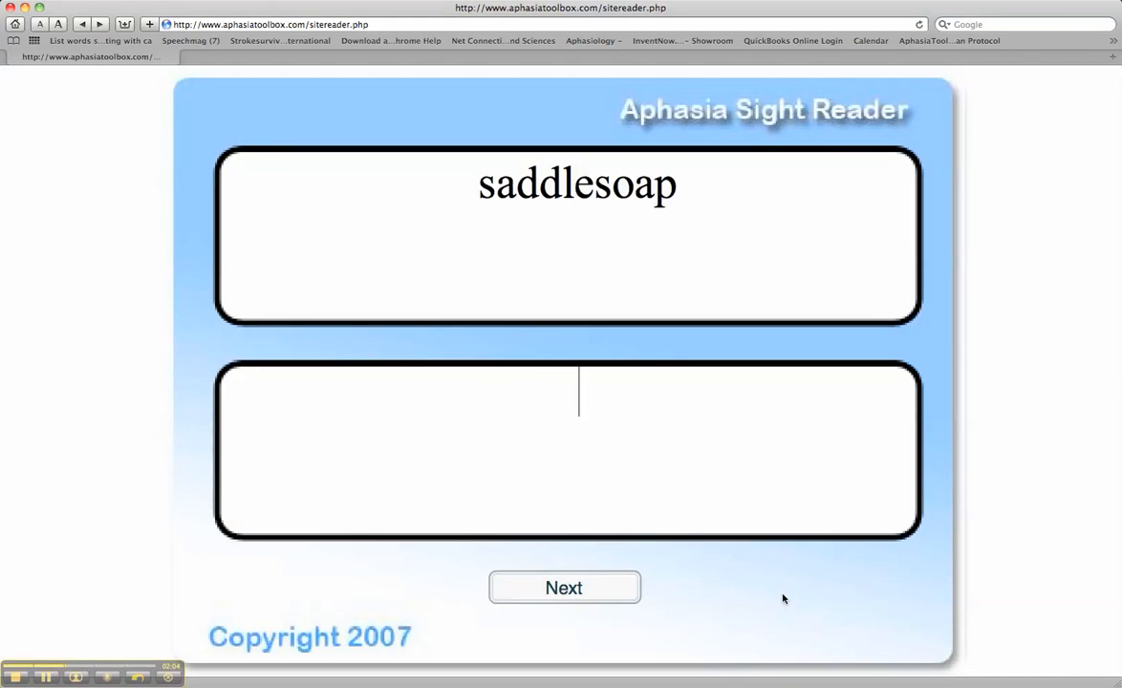
Answer 'saddlesoap', skip the remaining words and finish with a score of 1 out of 15, 6%.
left_click(564, 588)
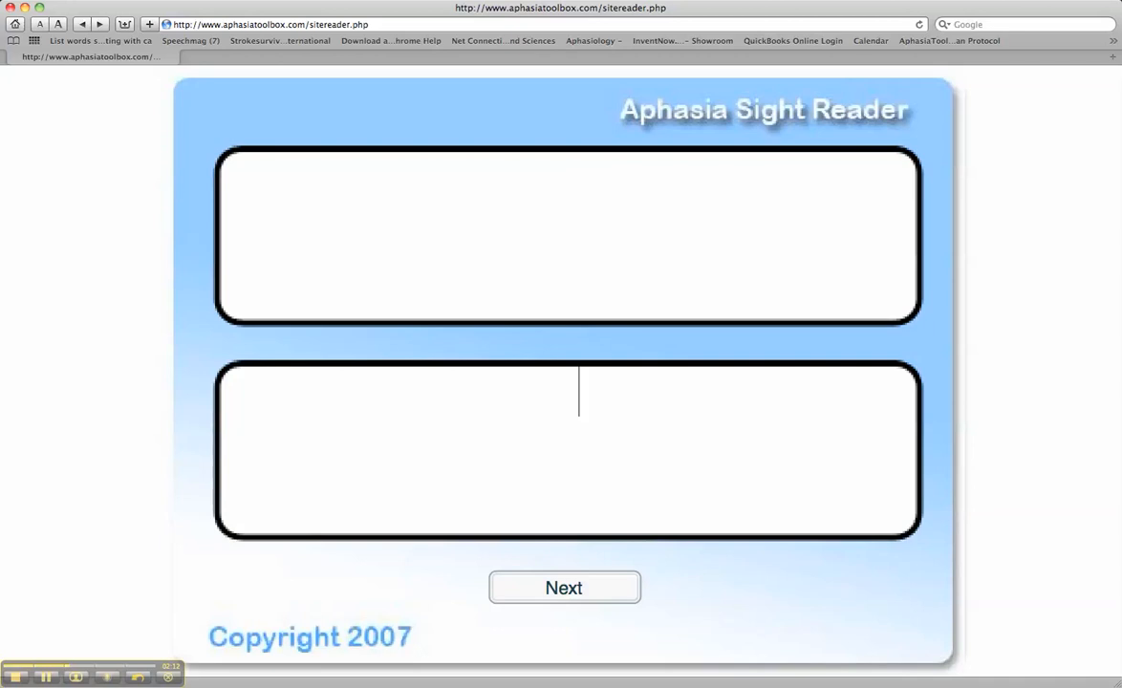
type("sa")
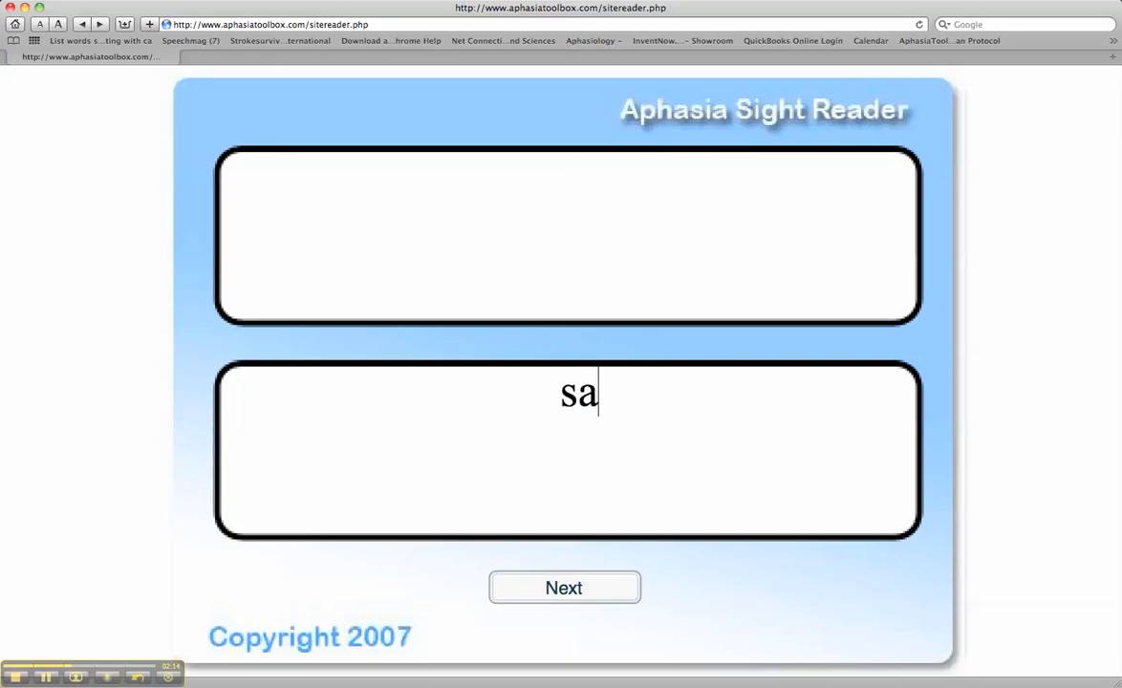
type("ddle")
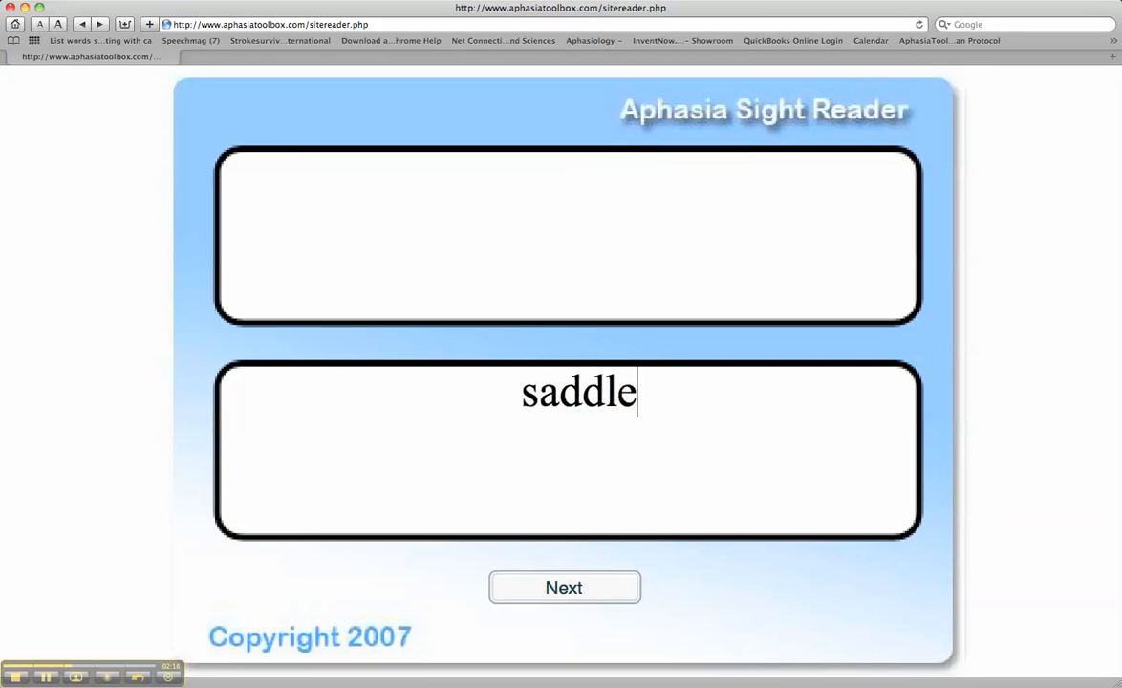
type("soap")
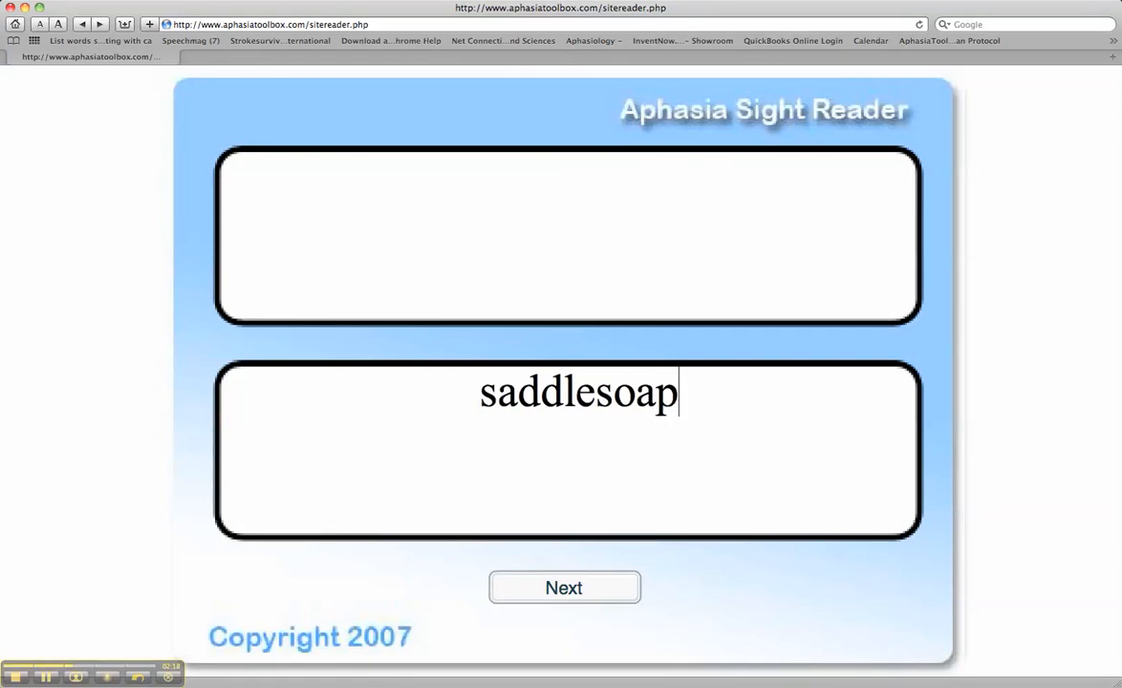
left_click(564, 586)
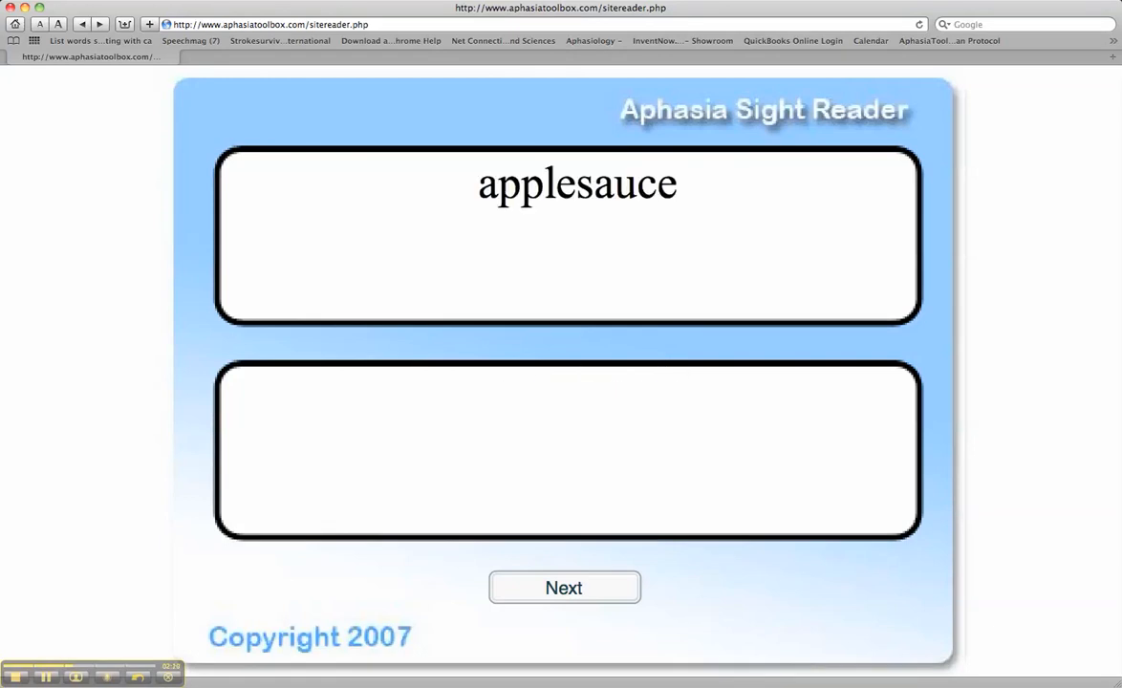
left_click(577, 449)
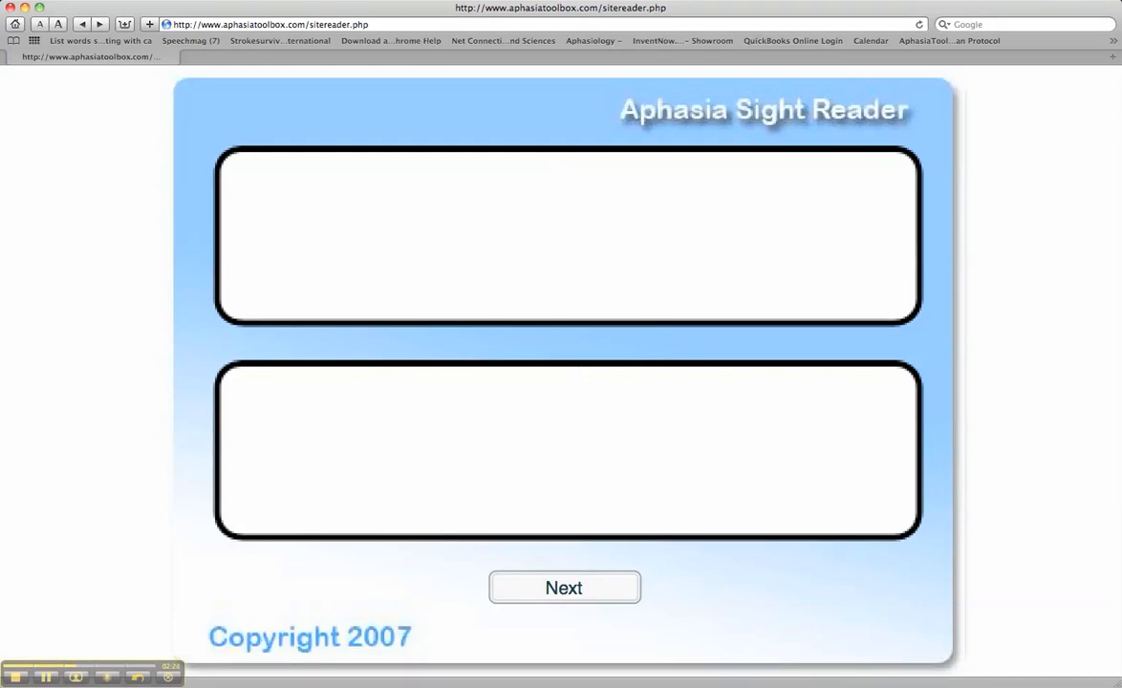
left_click(563, 589)
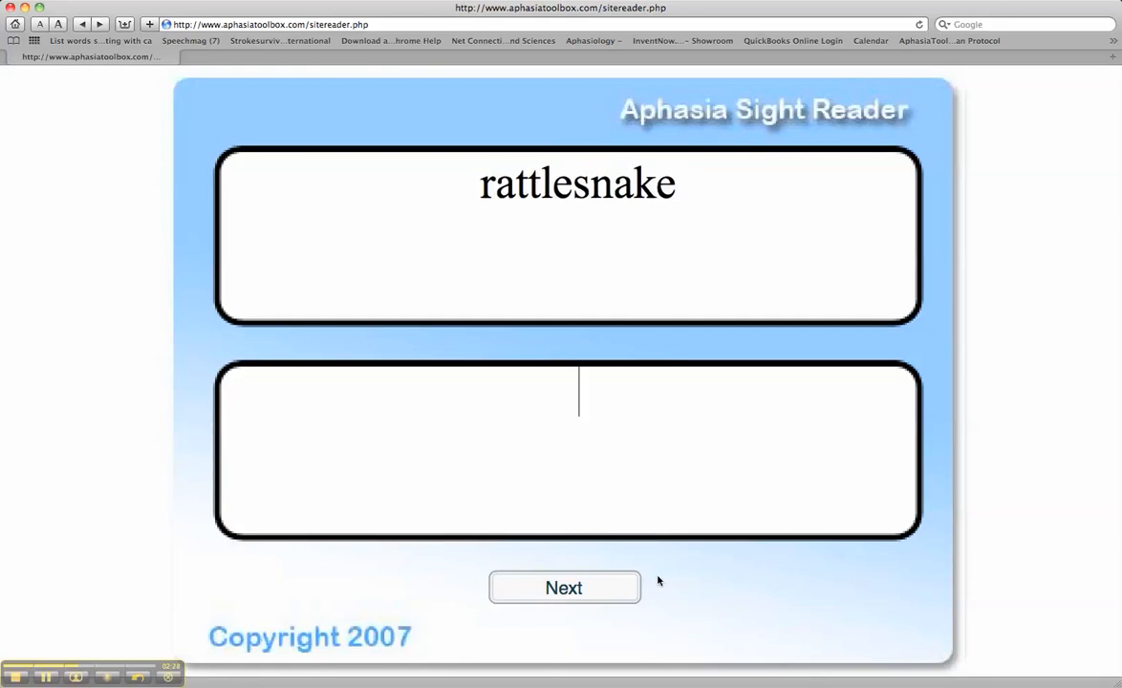
left_click(563, 586)
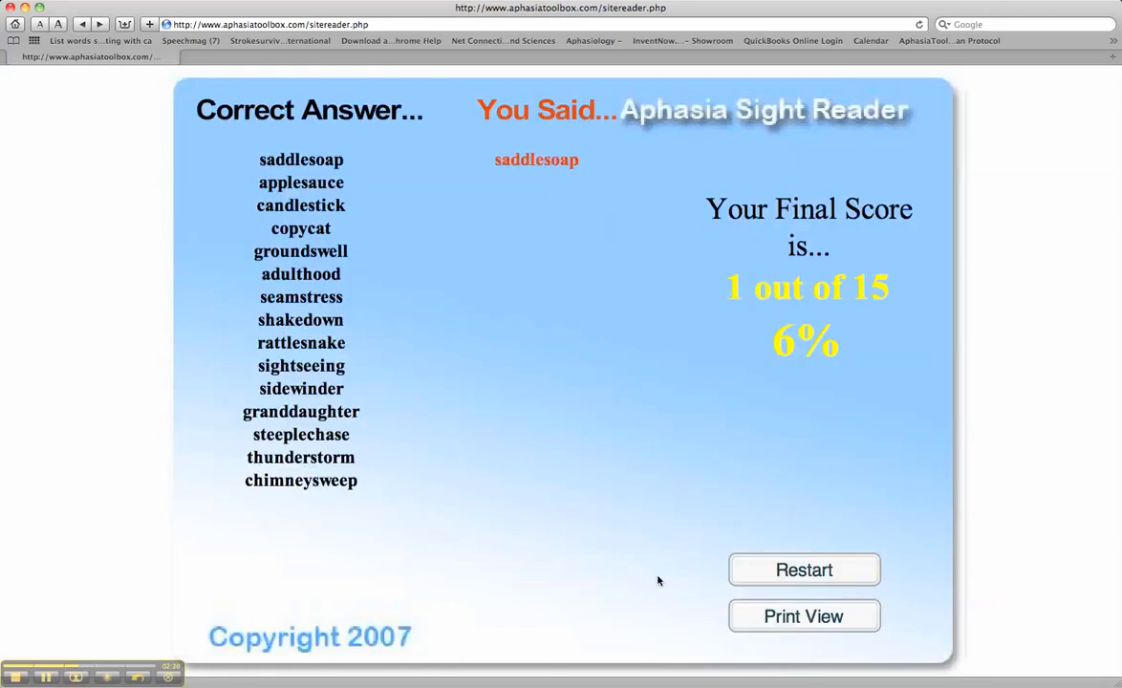